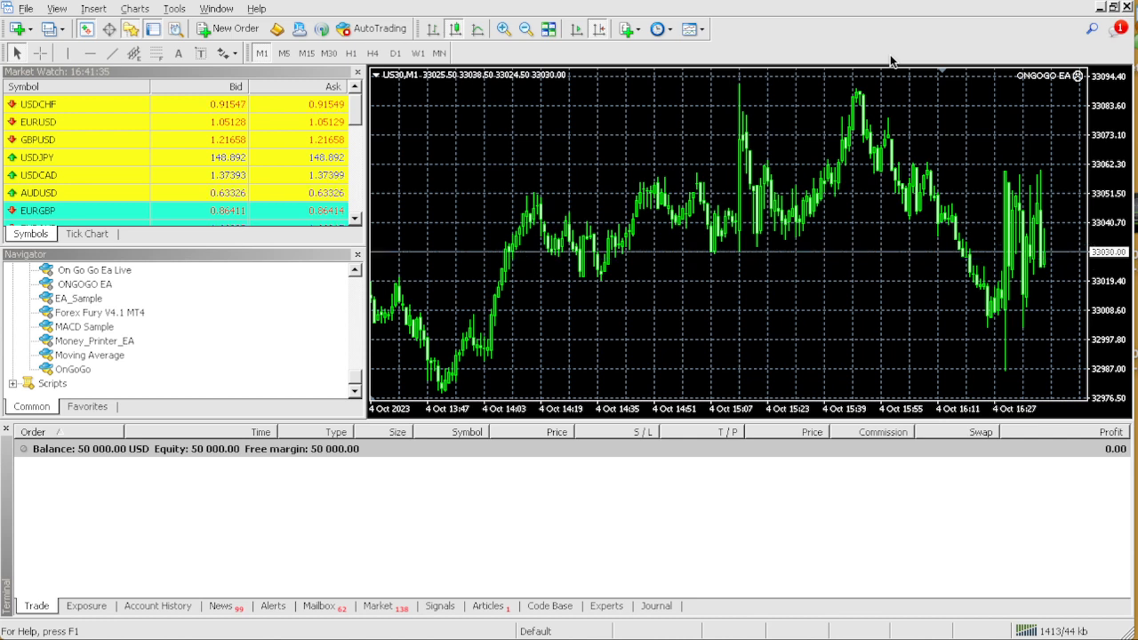
mouse_move(836, 4)
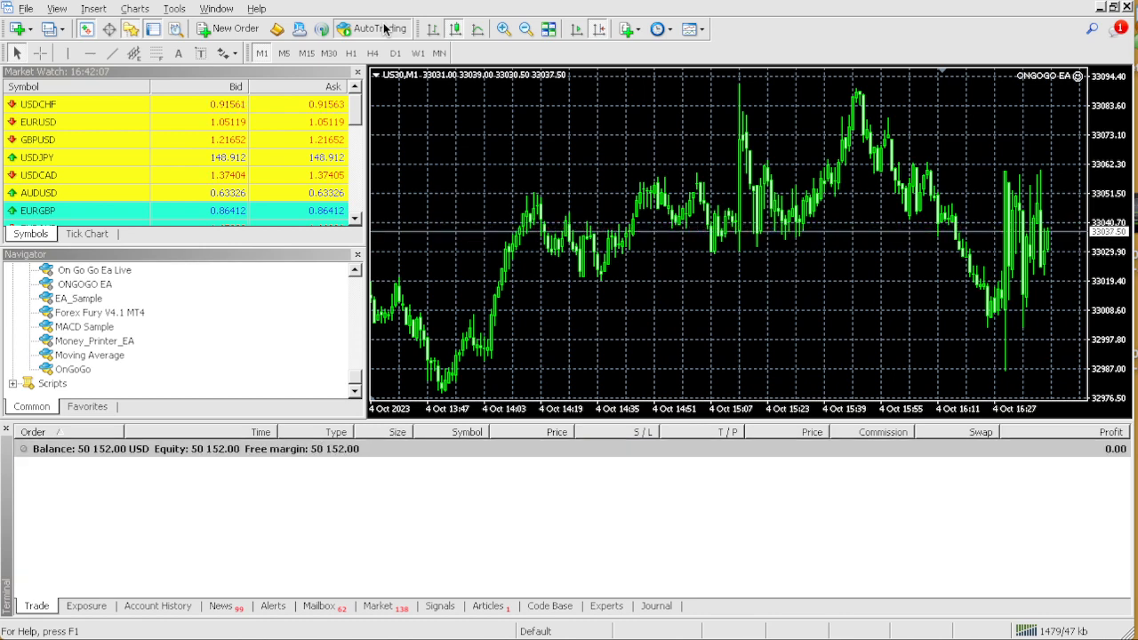
Switch AutoTrading on so the OnGoGo EA places US30 buy stop and sell stop orders
left_click(235, 28)
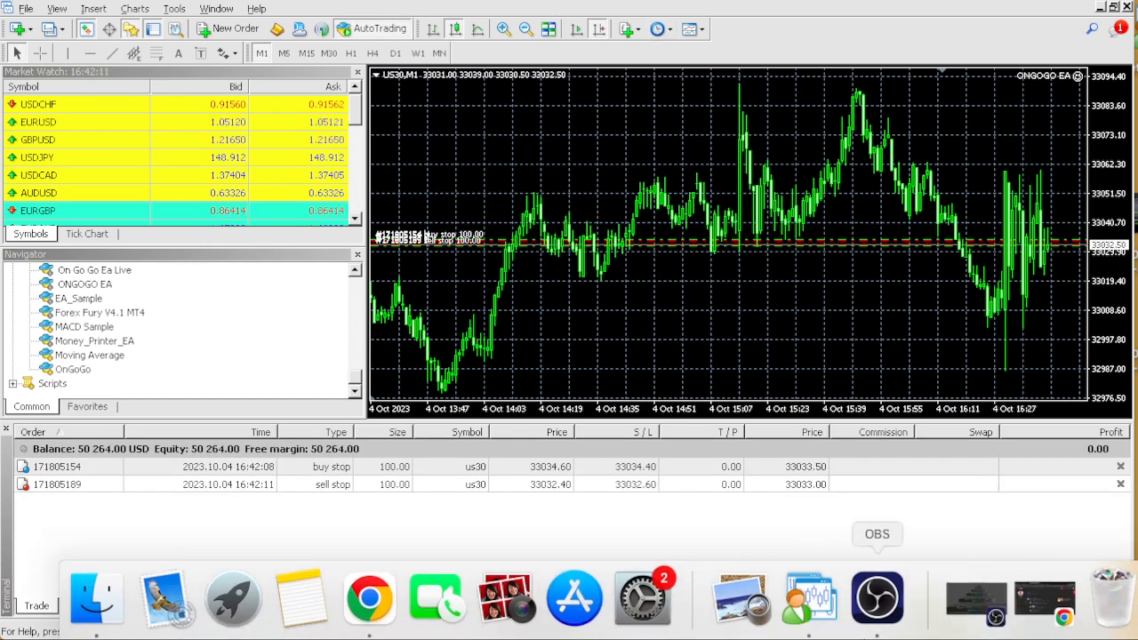
Switch from the MT4 terminal to Chrome with the YouTube Studio comments inbox
left_click(1029, 596)
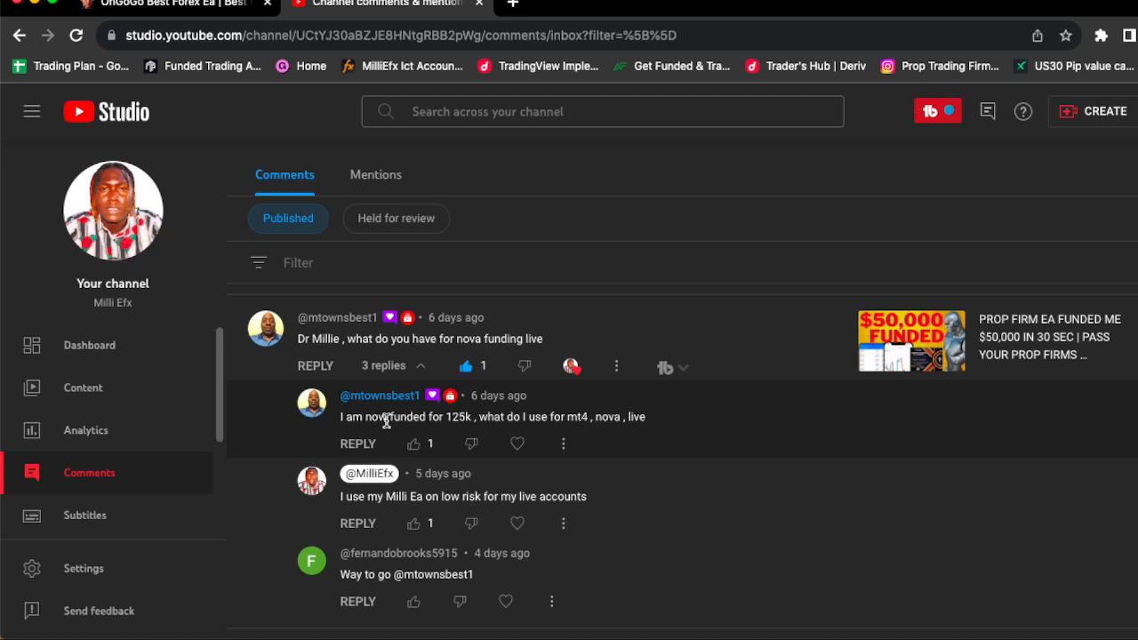
Switch to the ongogoea.com browser tab showing the myfxbook account results
left_click(163, 4)
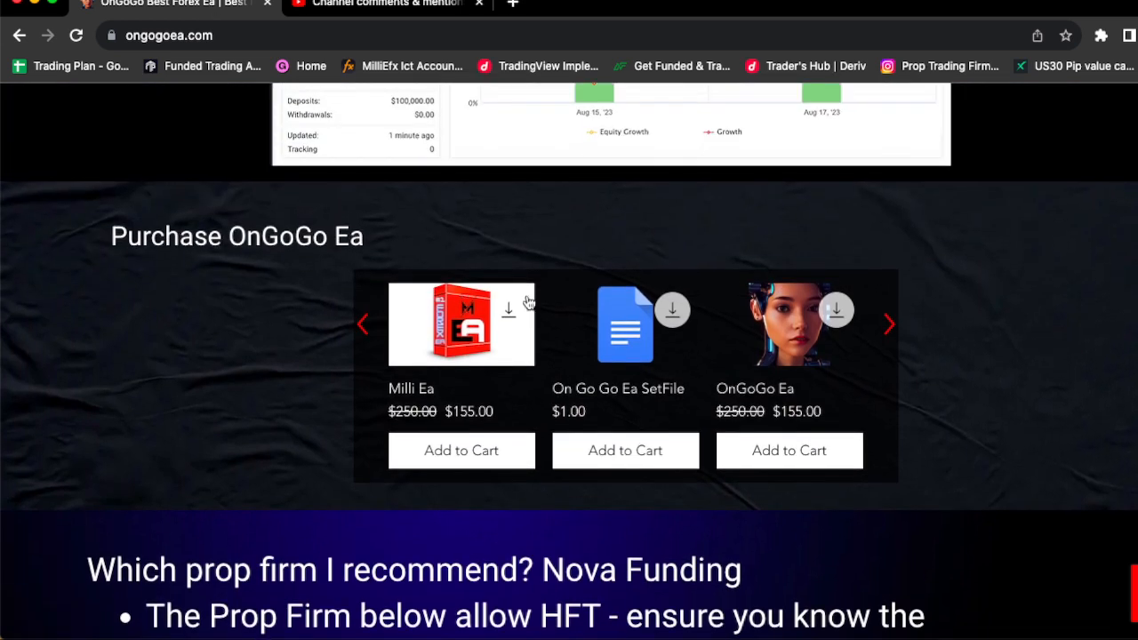
mouse_move(797, 429)
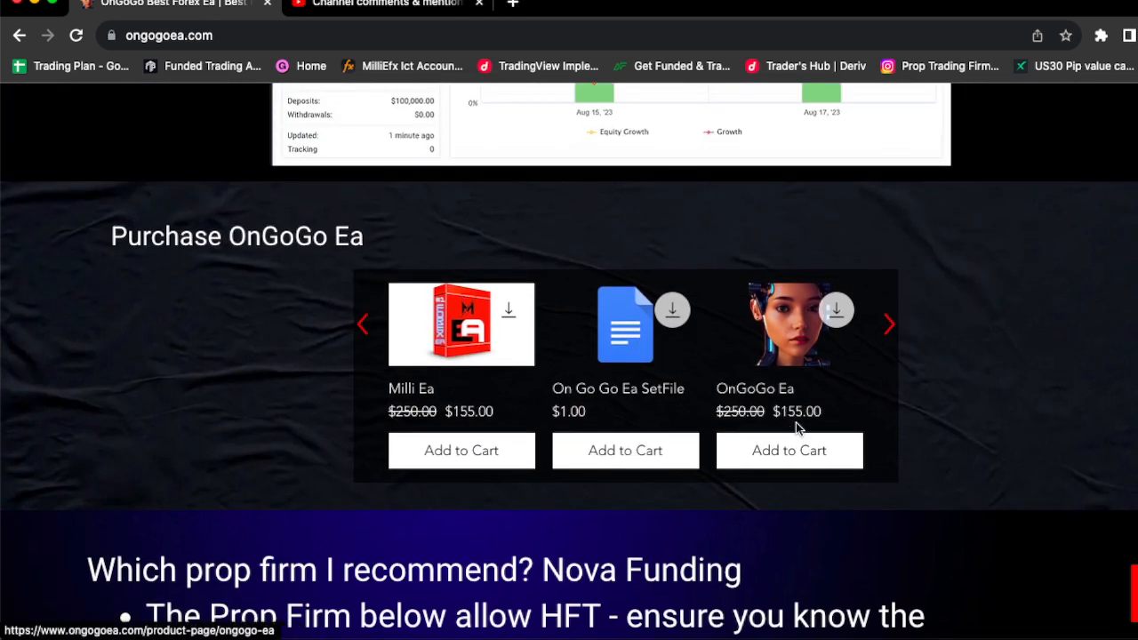
mouse_move(804, 420)
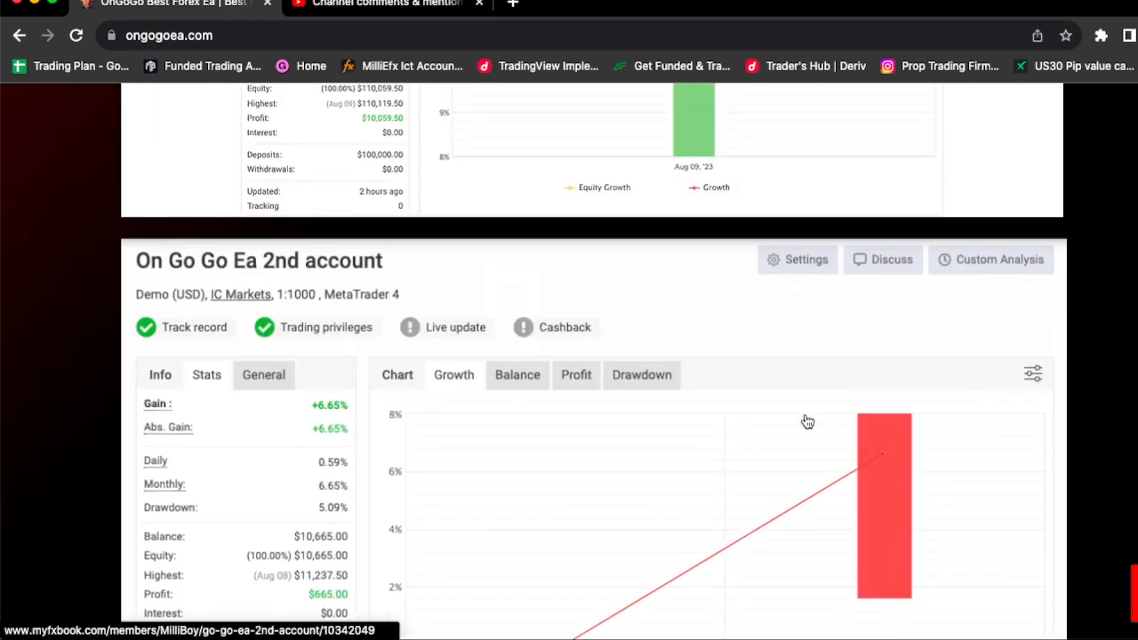
Scroll the ongogoea.com page through myfxbook widgets and videos to the Nova Funding email
scroll("down", 3)
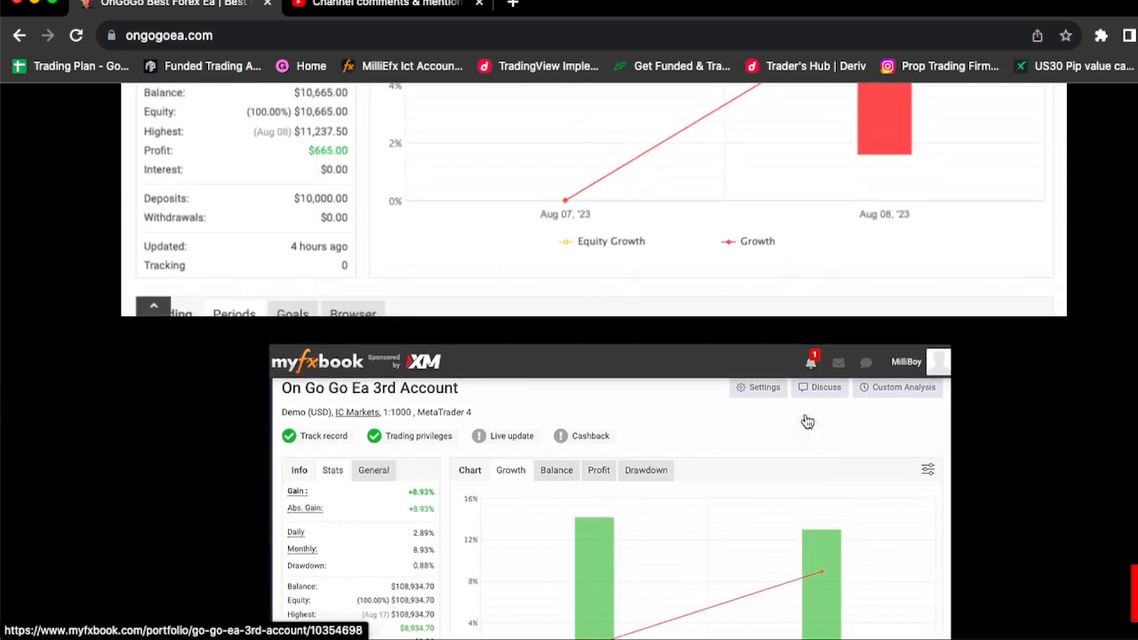
scroll("up", 3)
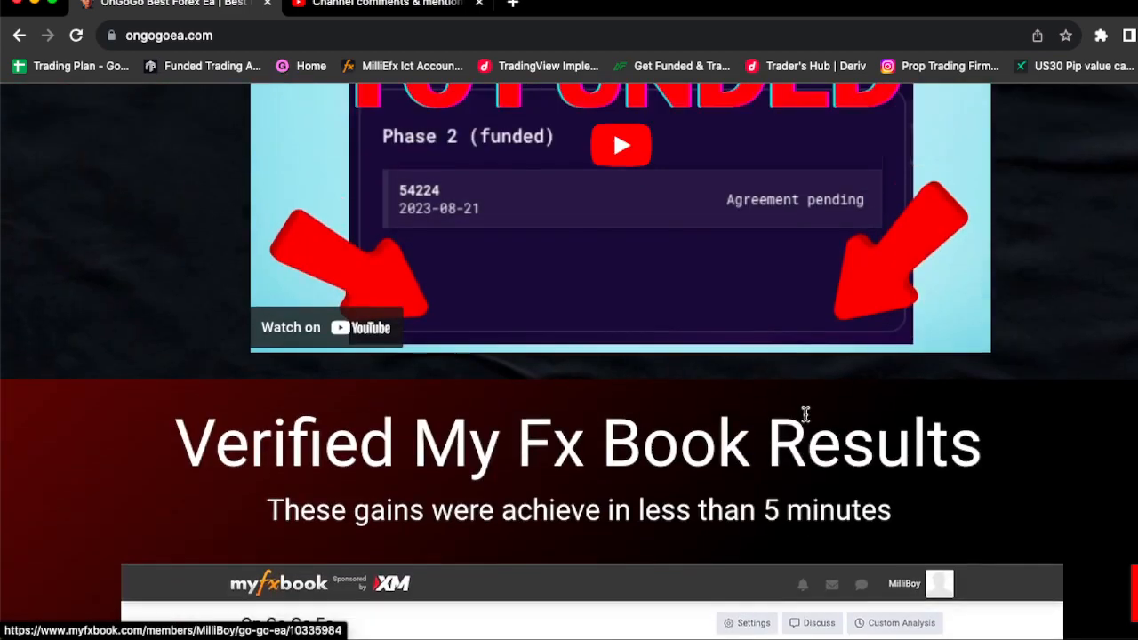
scroll("up", 3)
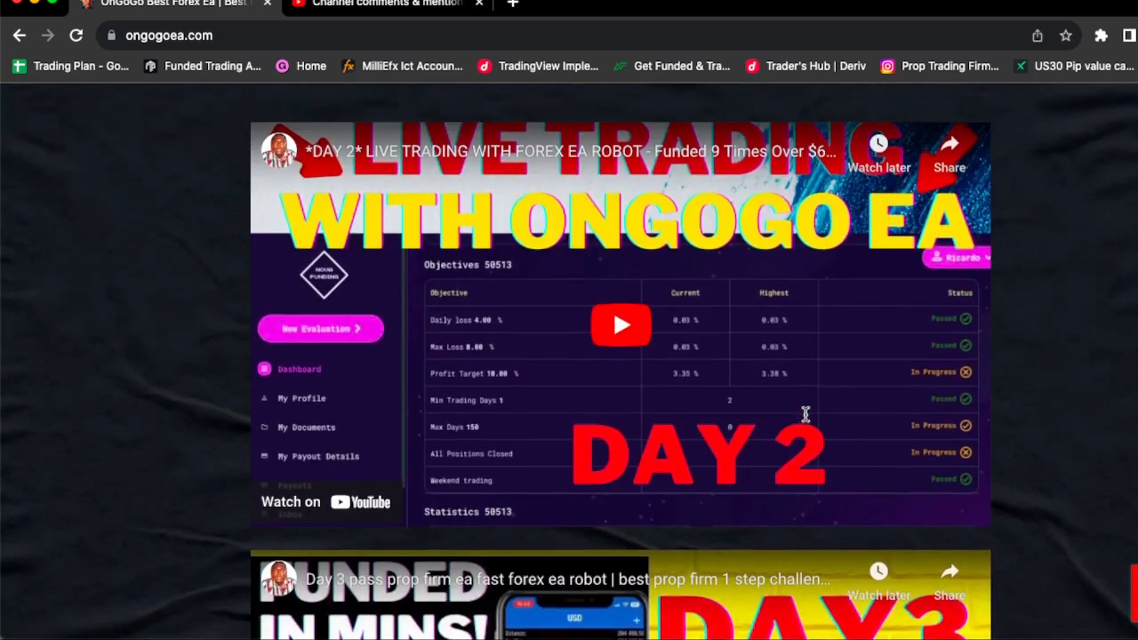
scroll("down", 3)
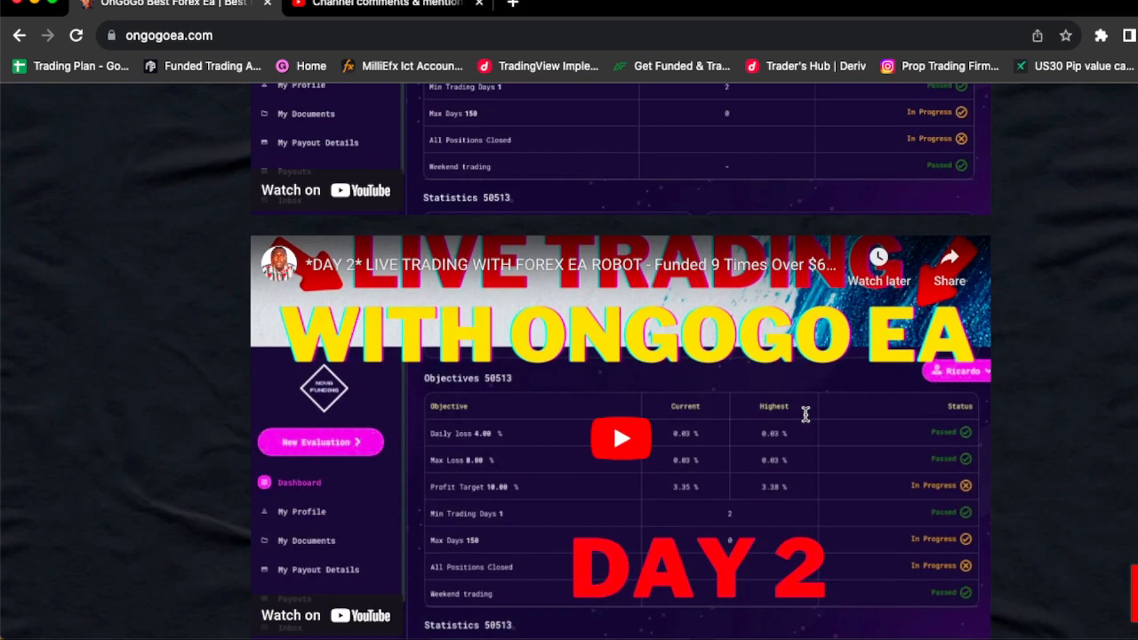
scroll("up", 3)
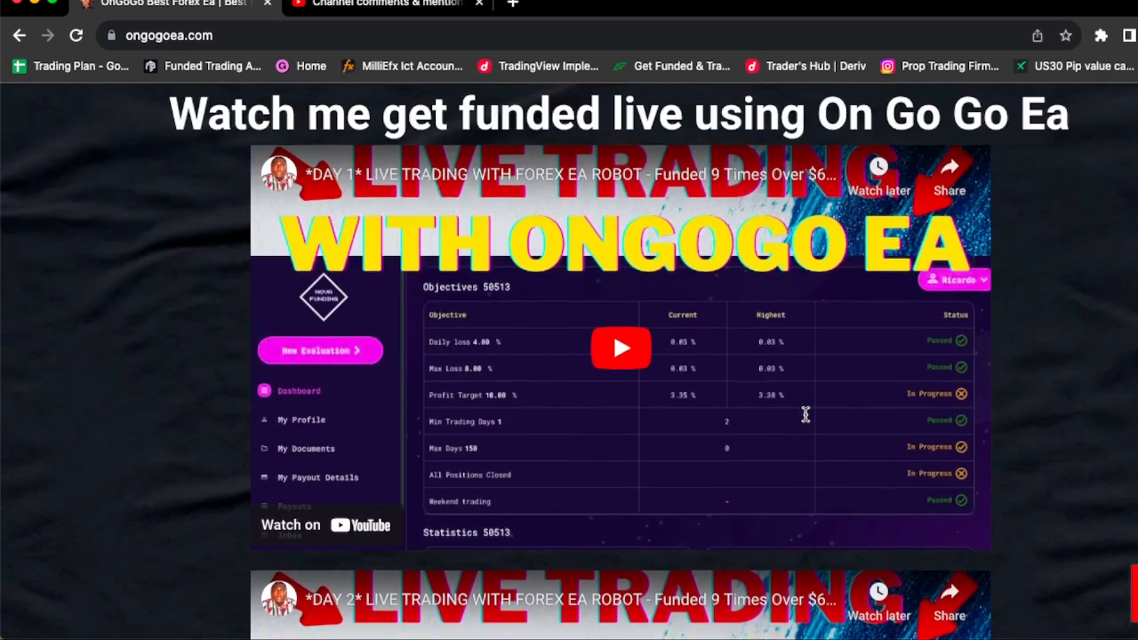
scroll("up", 3)
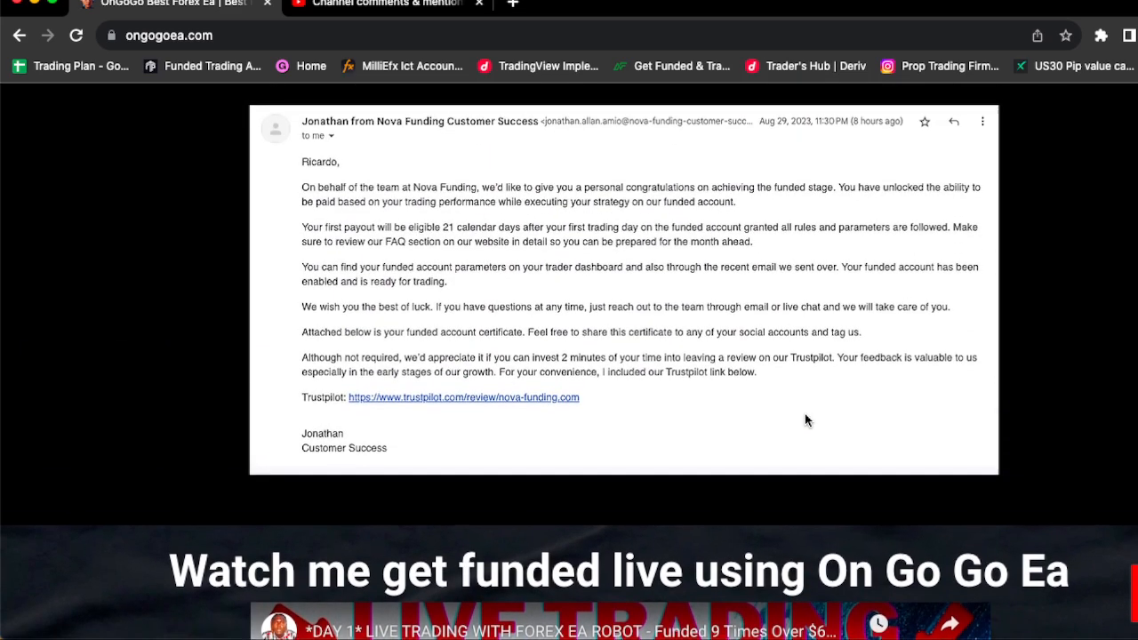
scroll("down", 3)
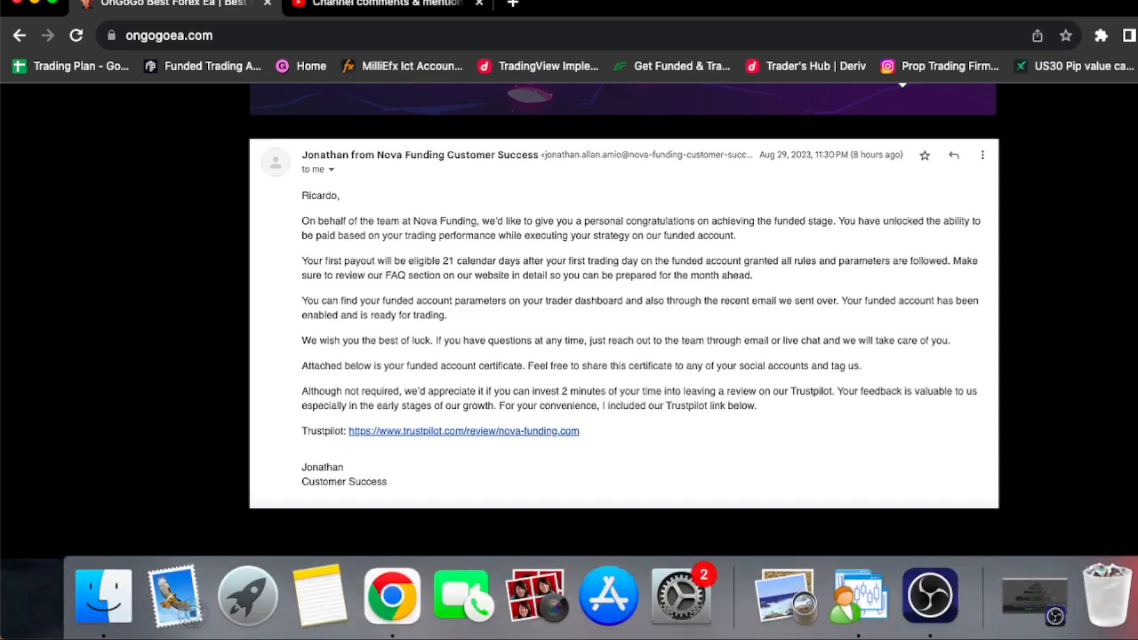
Switch back to the MT4 terminal showing the 55,188 USD balance
left_click(858, 590)
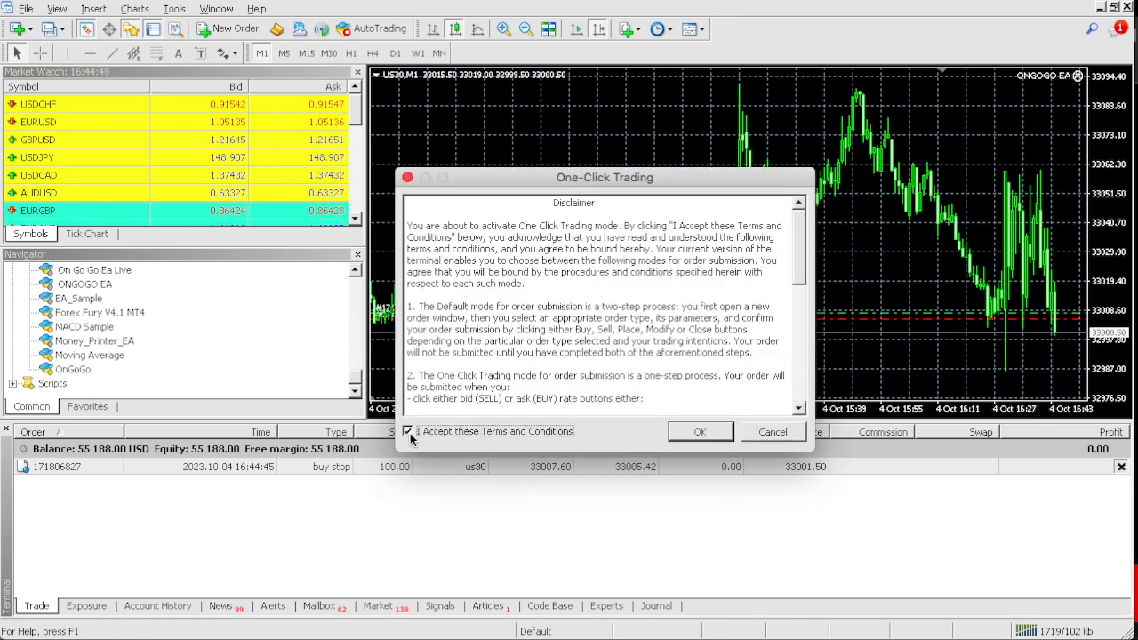
Accept the One-Click Trading terms and delete the pending US30 buy stop order
left_click(701, 432)
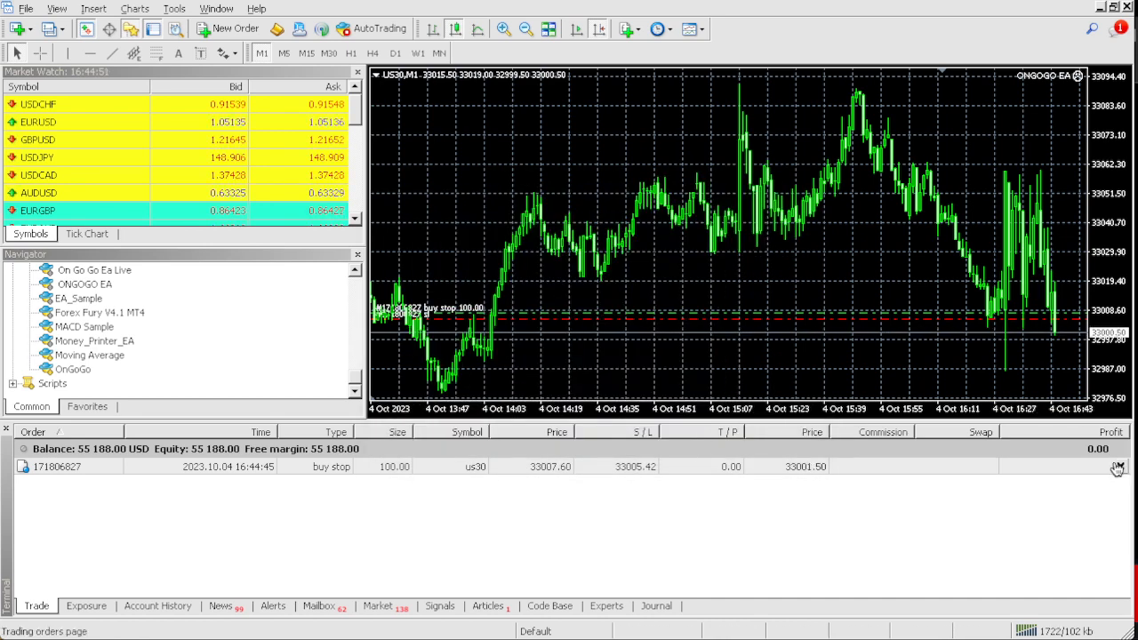
left_click(1117, 466)
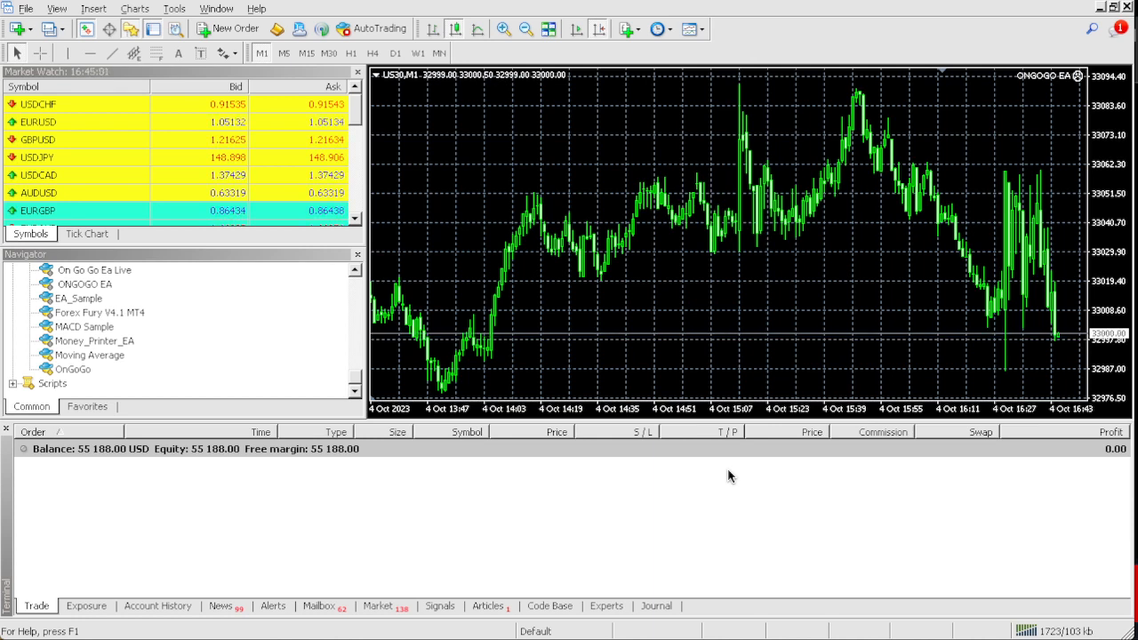
mouse_move(711, 383)
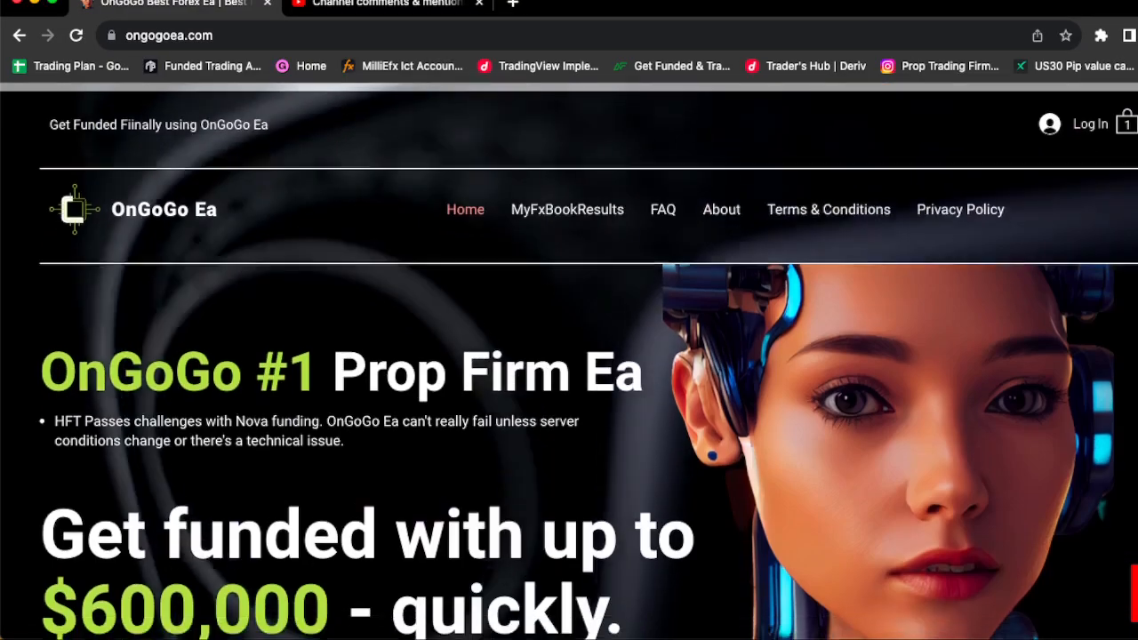
Scroll down ongogoea.com past videos and myfxbook results to the Purchase OnGoGo Ea carousel
scroll("down", 3)
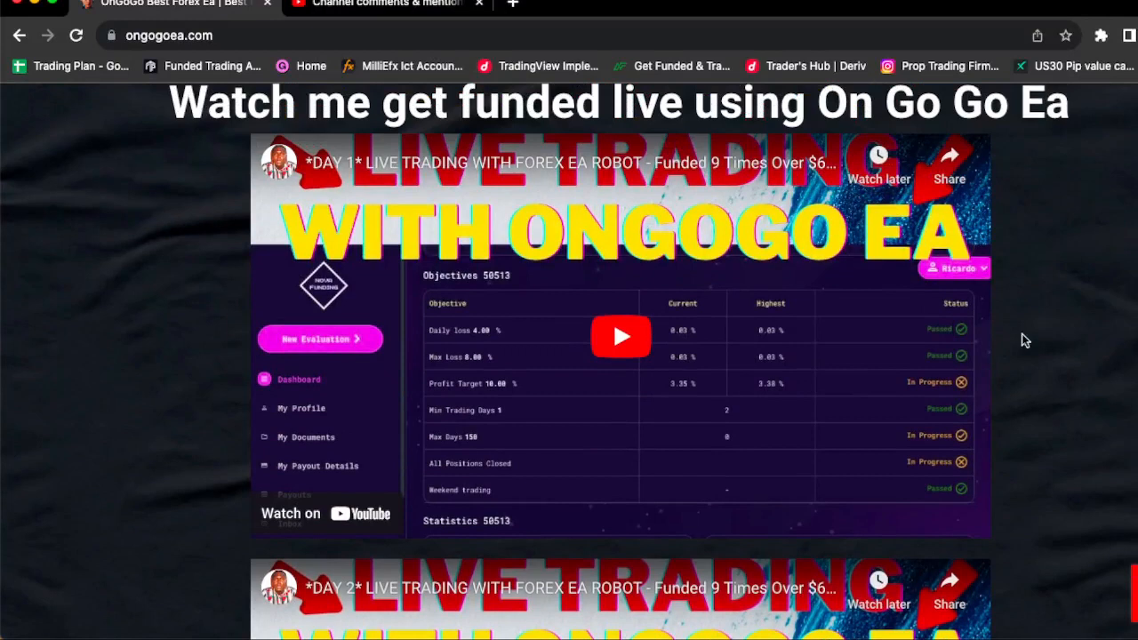
mouse_move(994, 349)
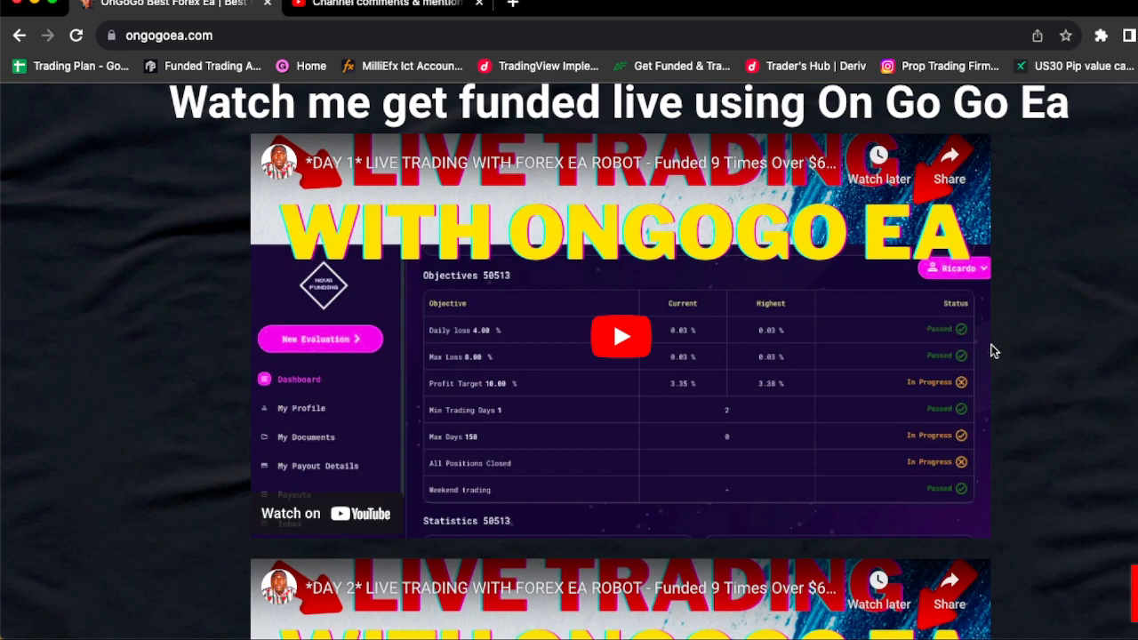
scroll("down", 3)
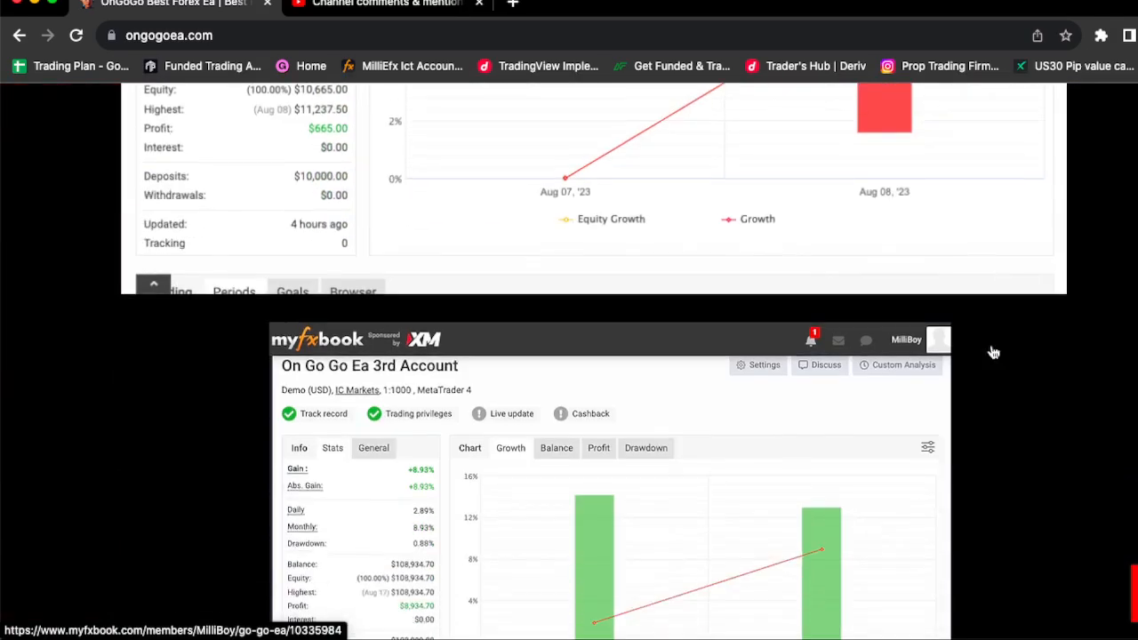
scroll("down", 3)
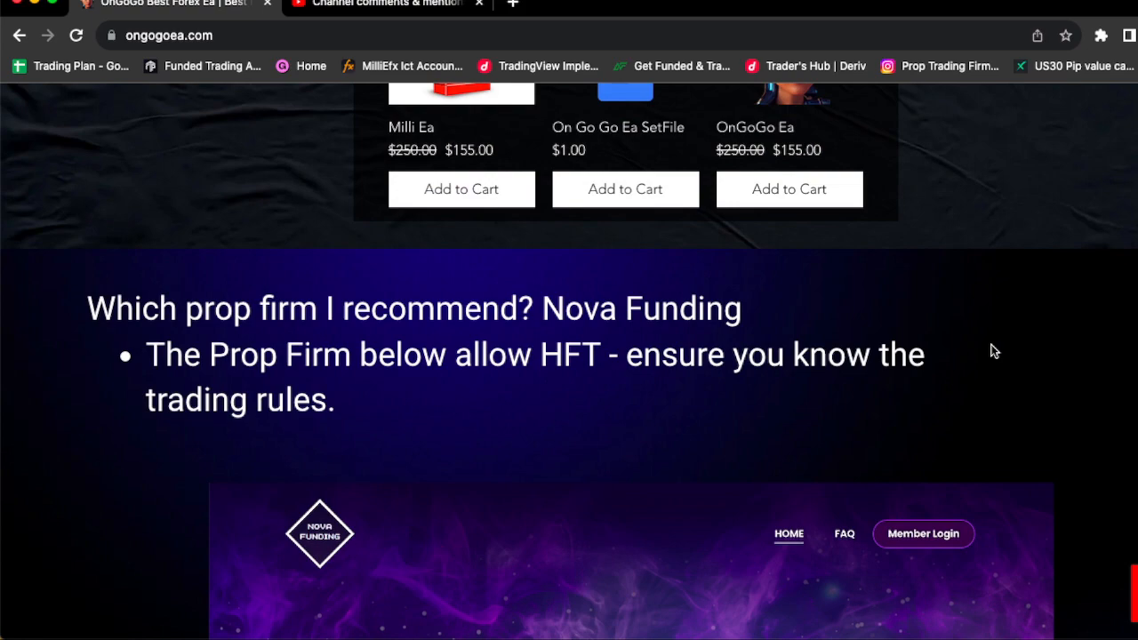
scroll("up", 3)
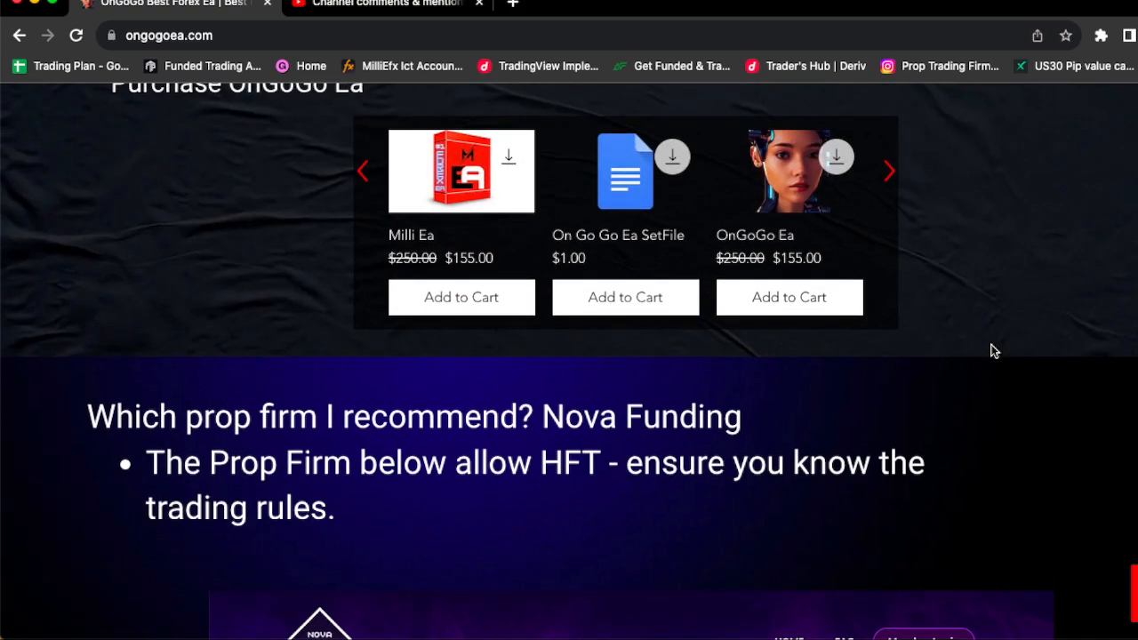
scroll("down", 3)
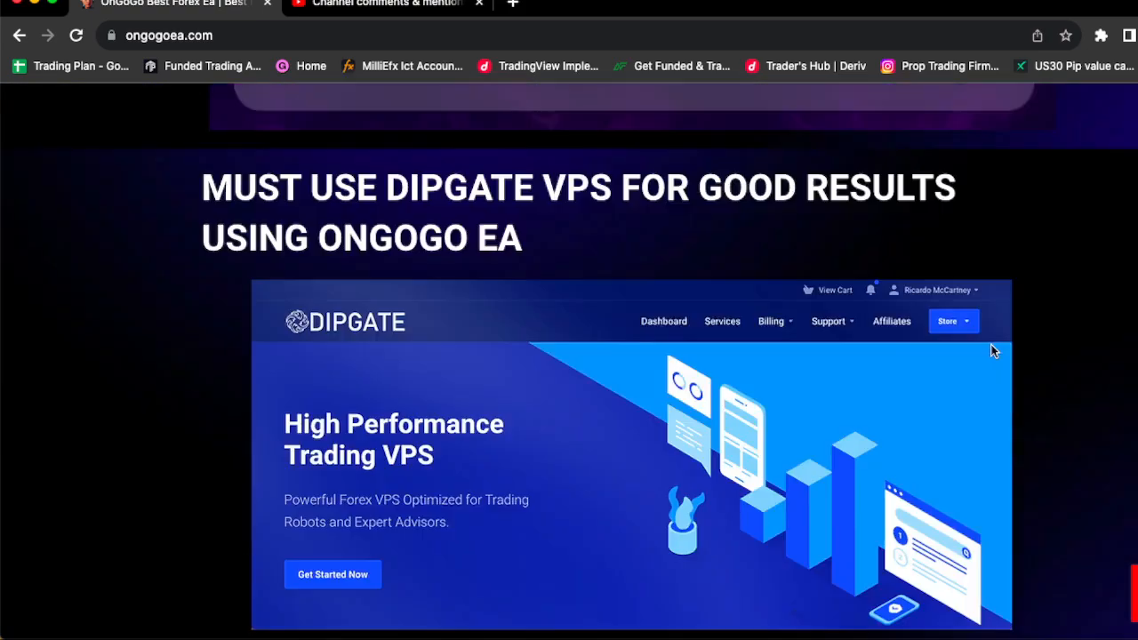
scroll("down", 3)
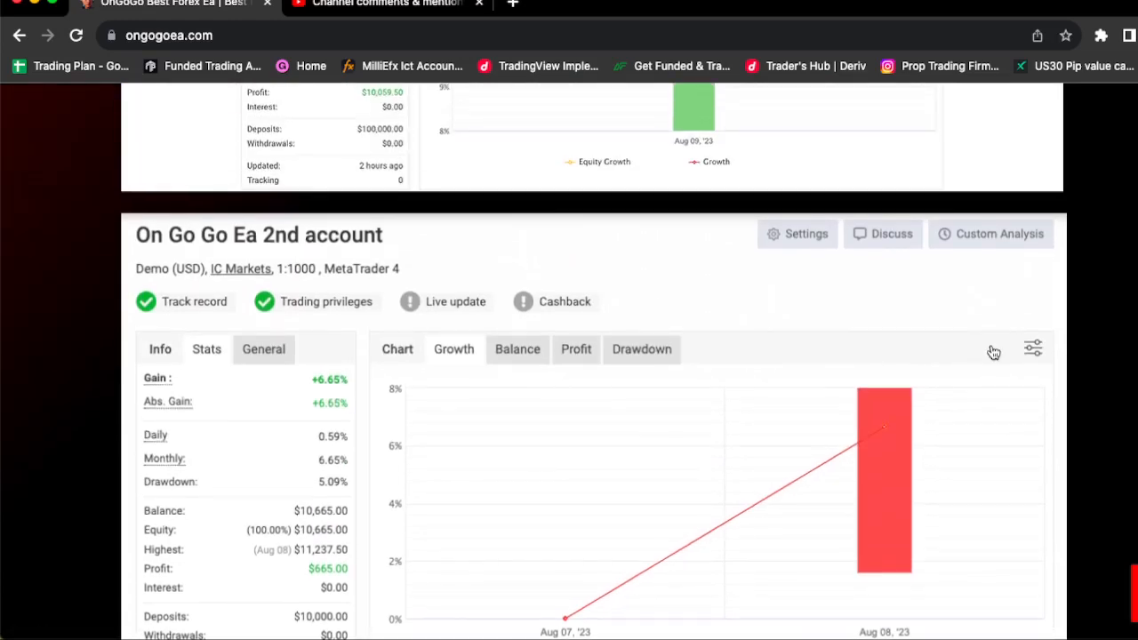
scroll("down", 3)
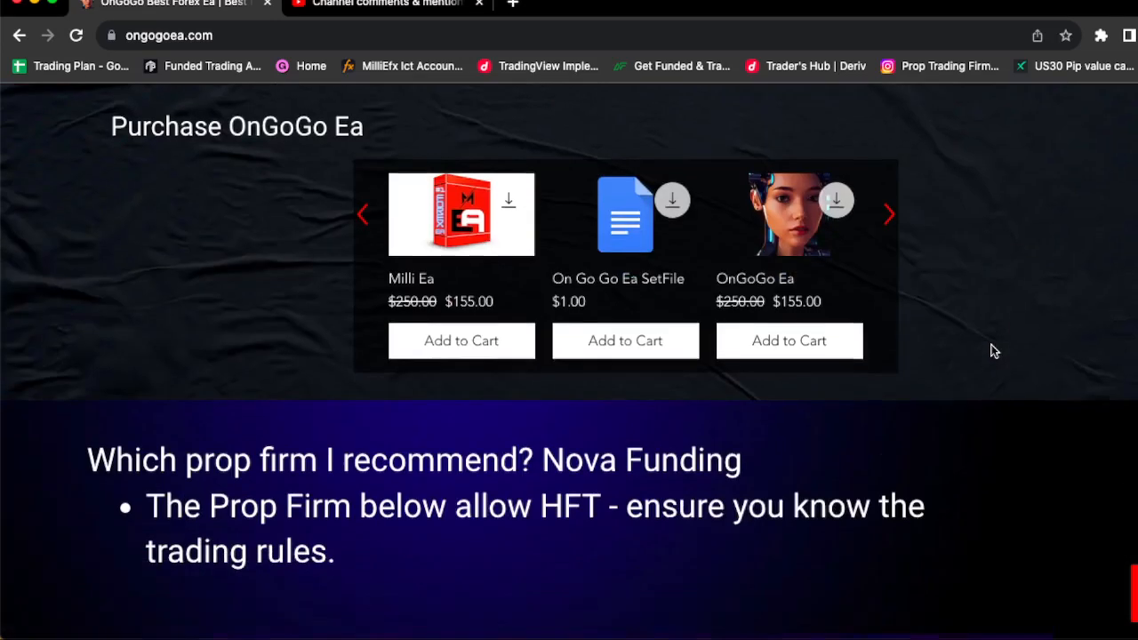
scroll("down", 3)
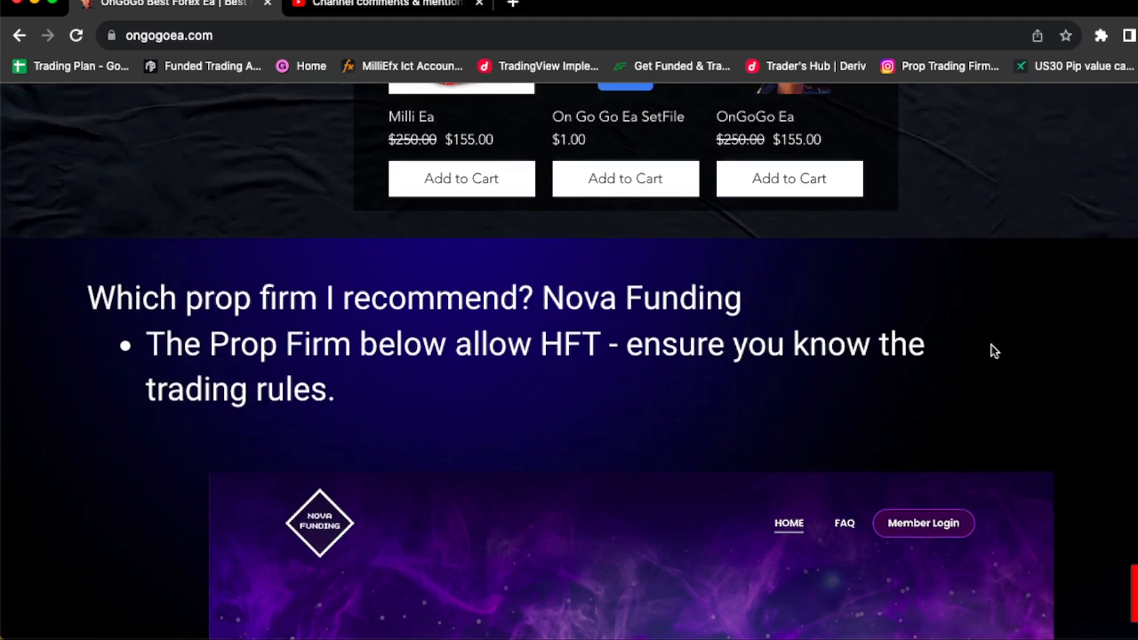
scroll("up", 3)
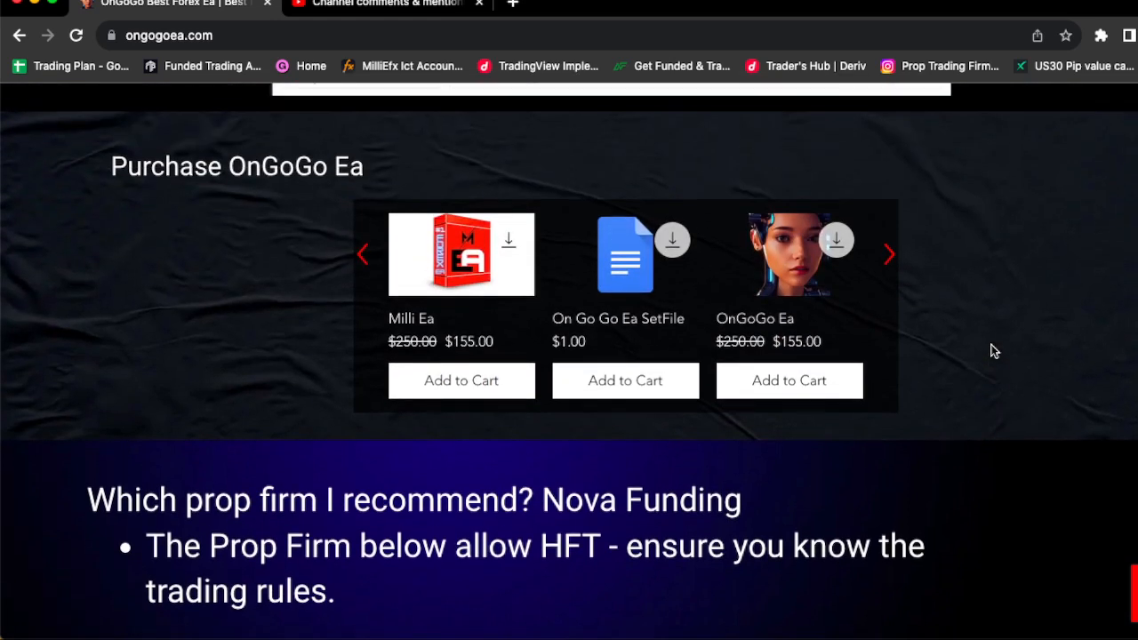